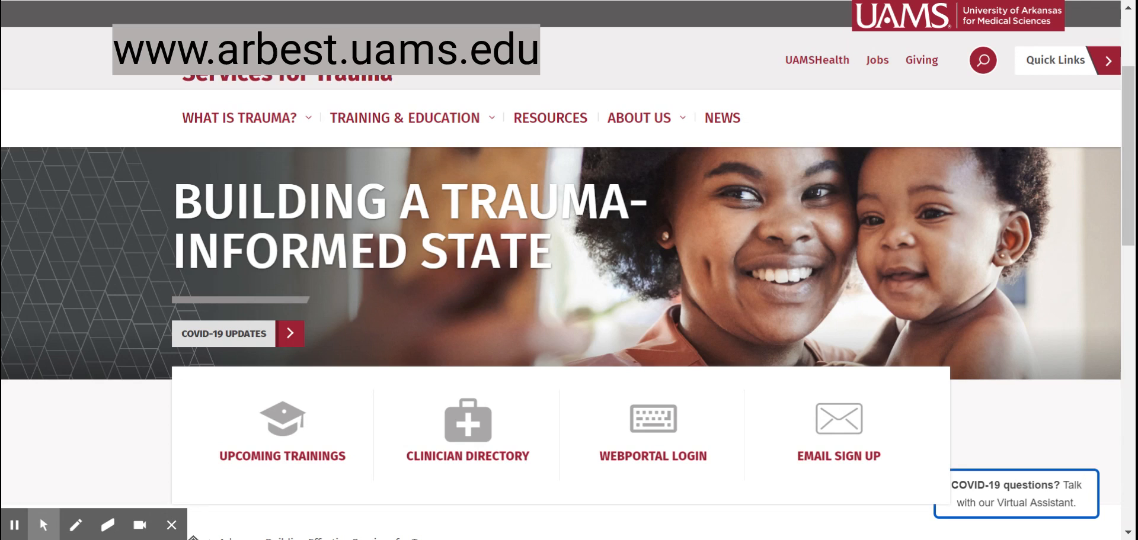
mouse_move(395, 524)
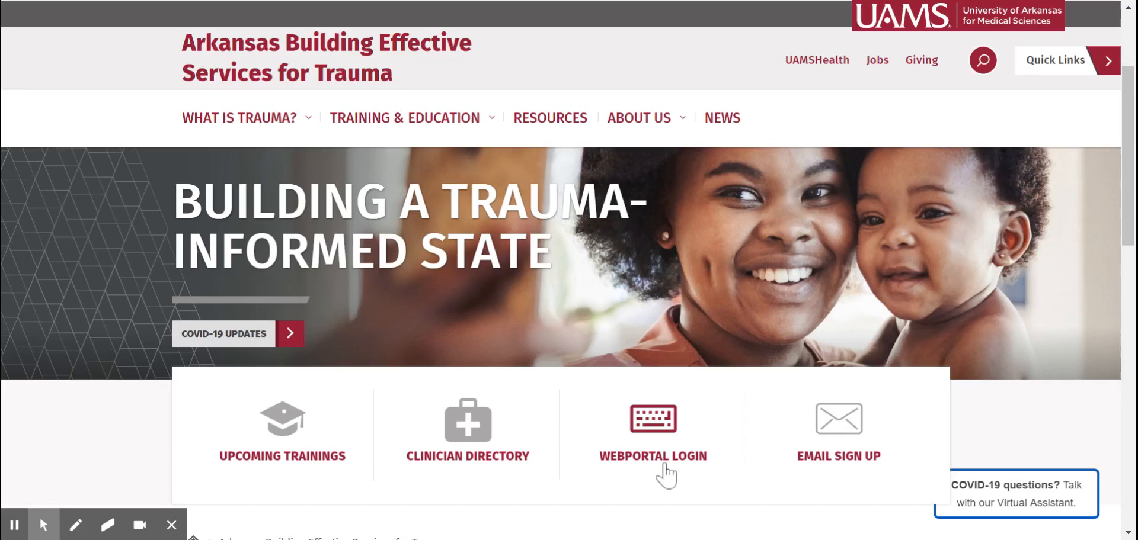
Scroll down the arbest.uams.edu homepage to the WEBPORTAL LOGIN tile to reach the sign-in page
scroll(down, 3)
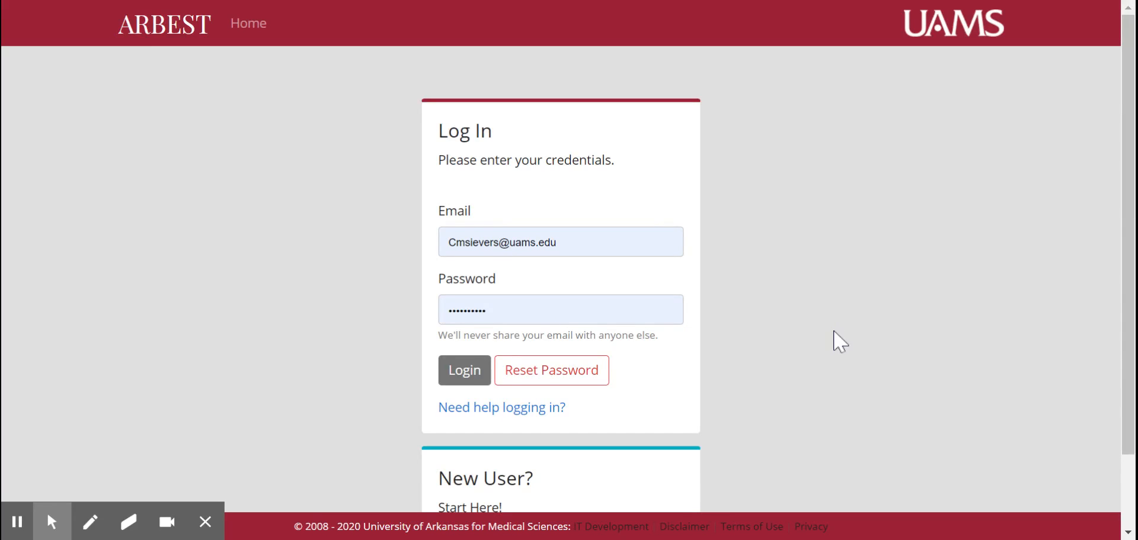
mouse_move(830, 341)
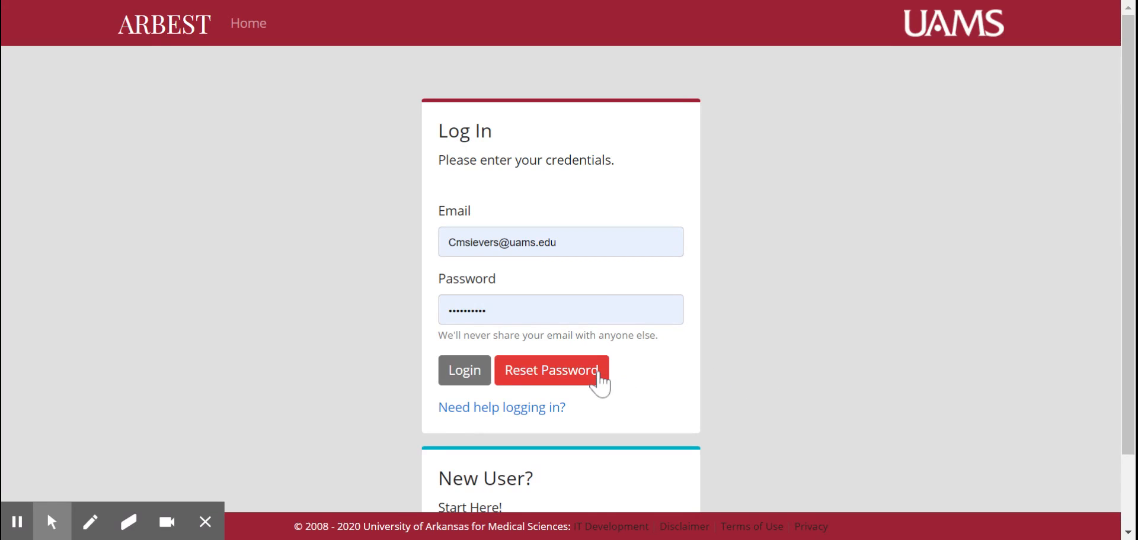
mouse_move(615, 426)
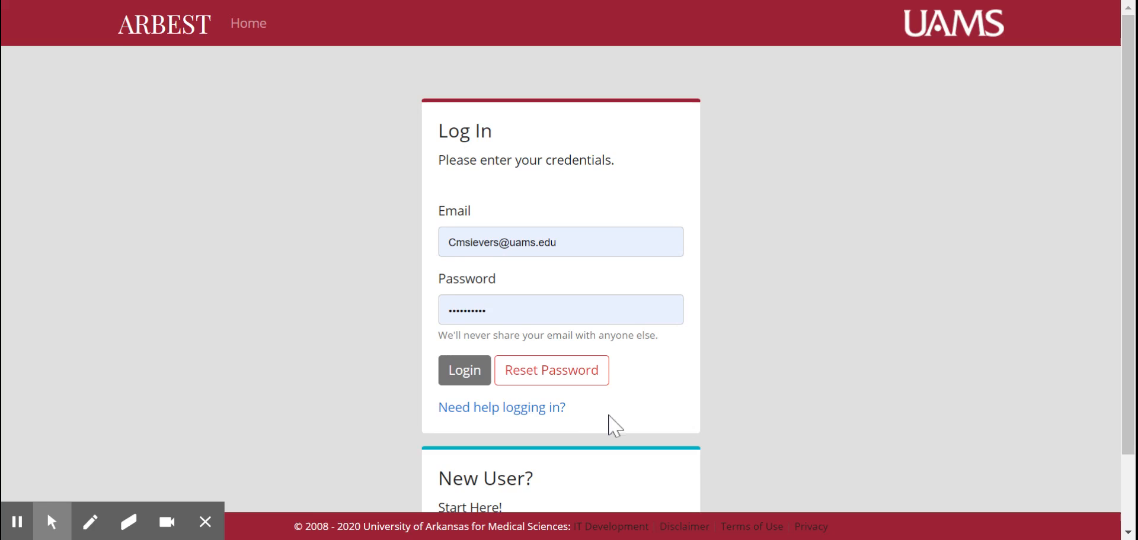
mouse_move(537, 424)
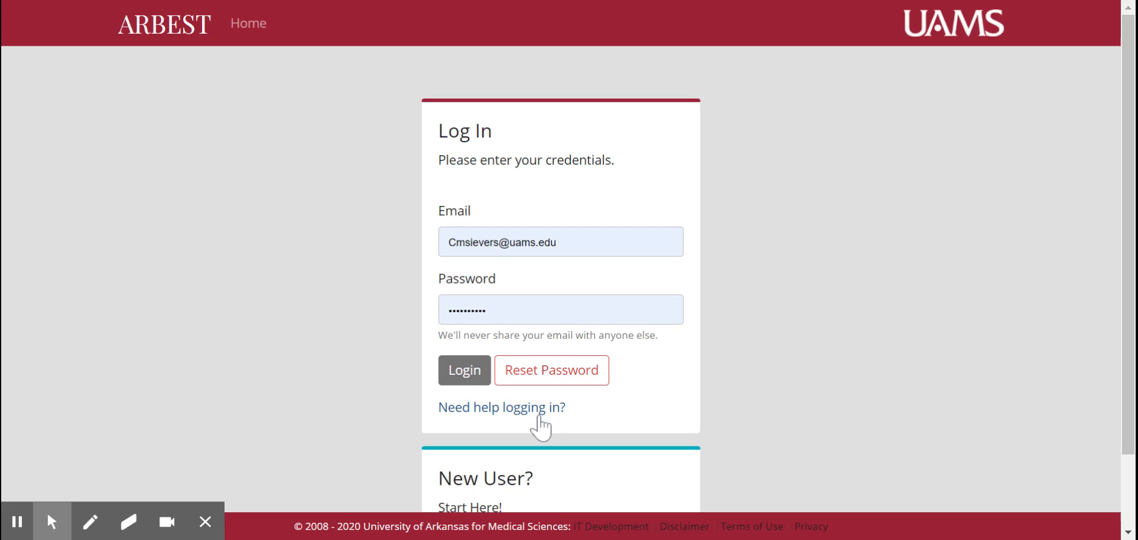
scroll(down, 3)
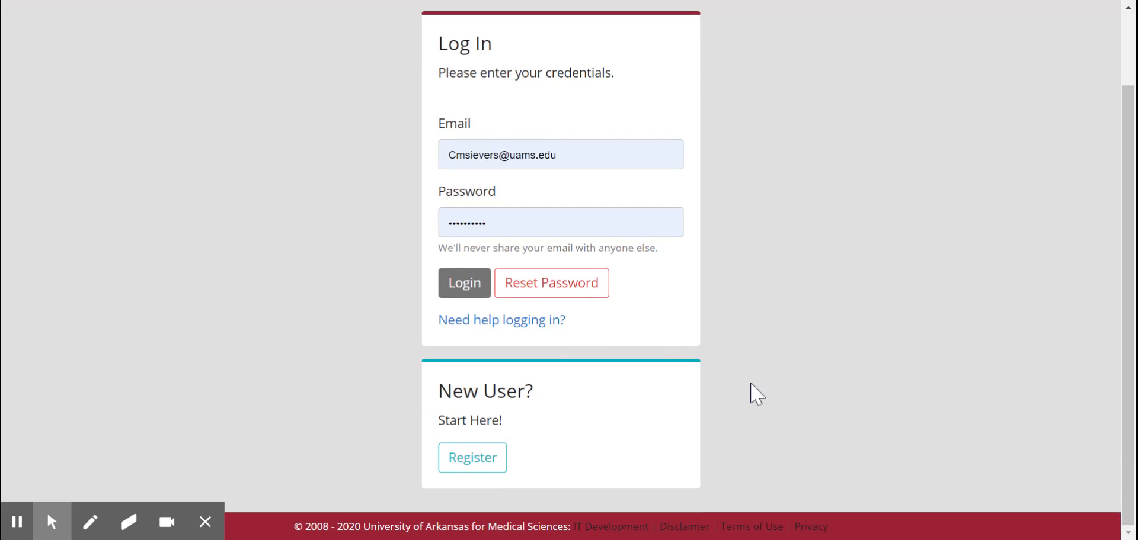
mouse_move(528, 443)
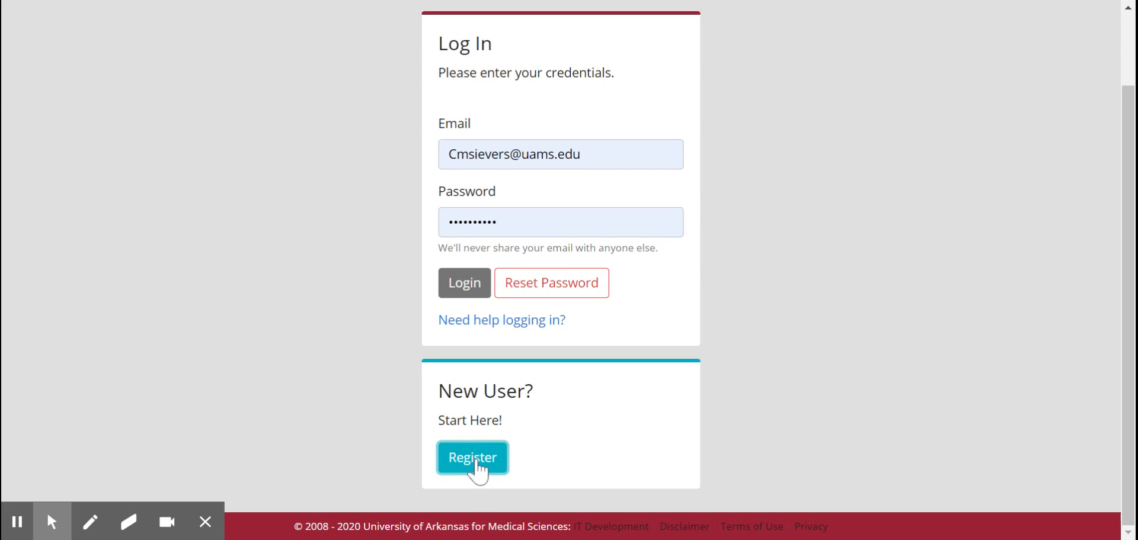
click(472, 458)
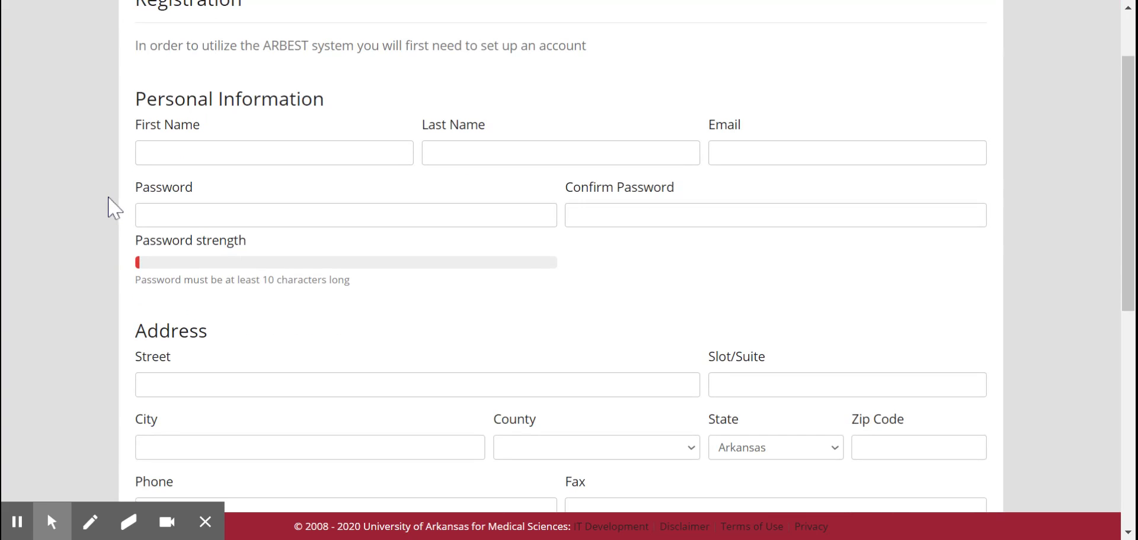
scroll(down, 3)
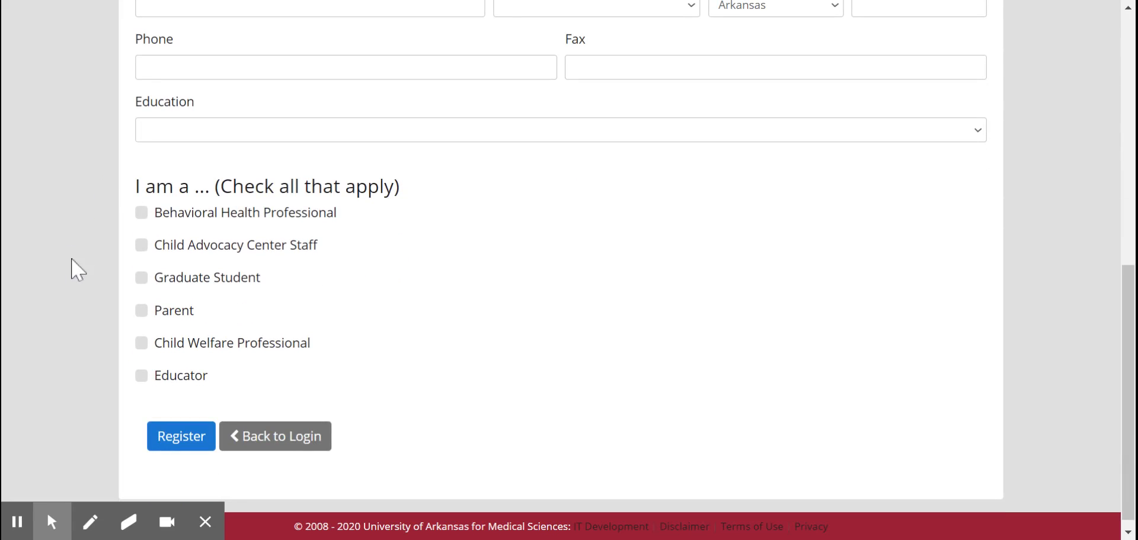
mouse_move(117, 304)
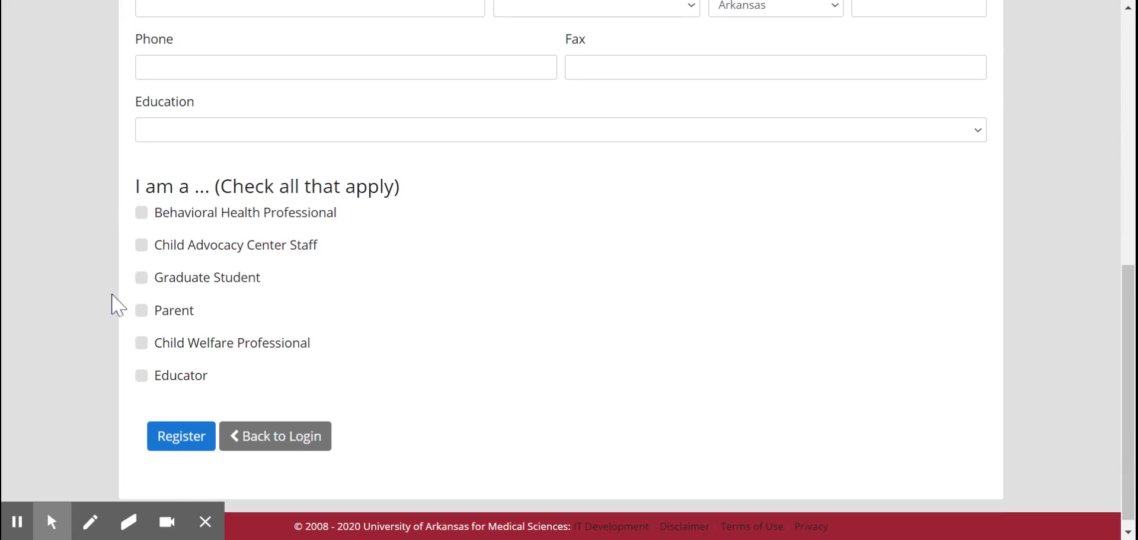
mouse_move(80, 477)
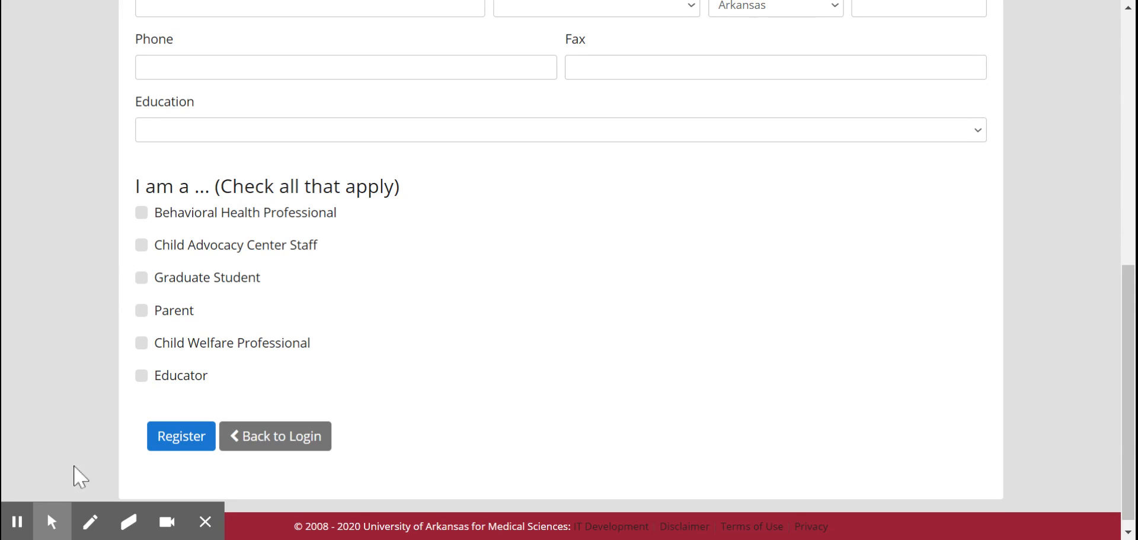
mouse_move(298, 477)
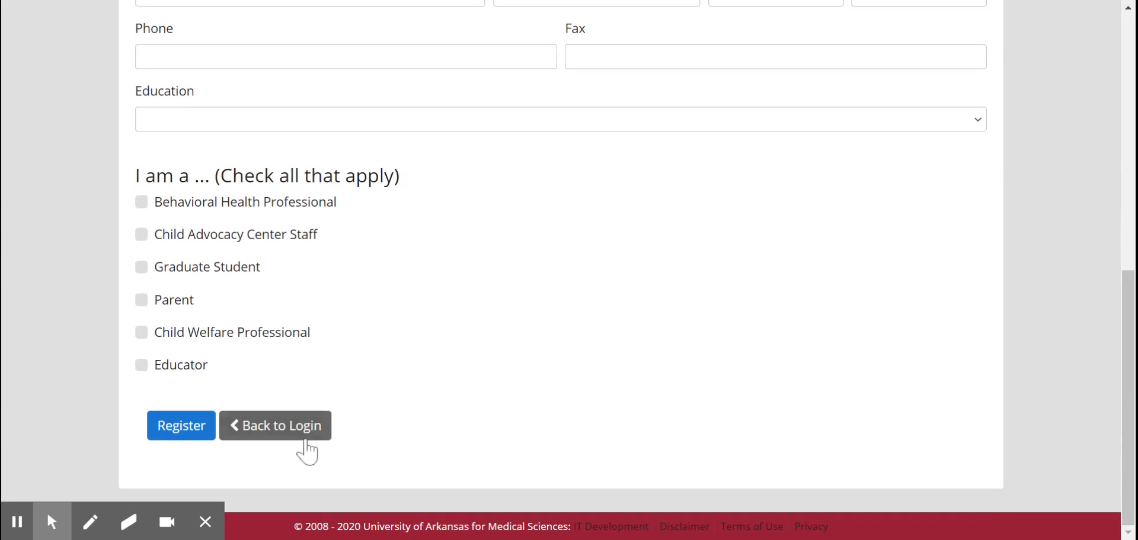
click(275, 426)
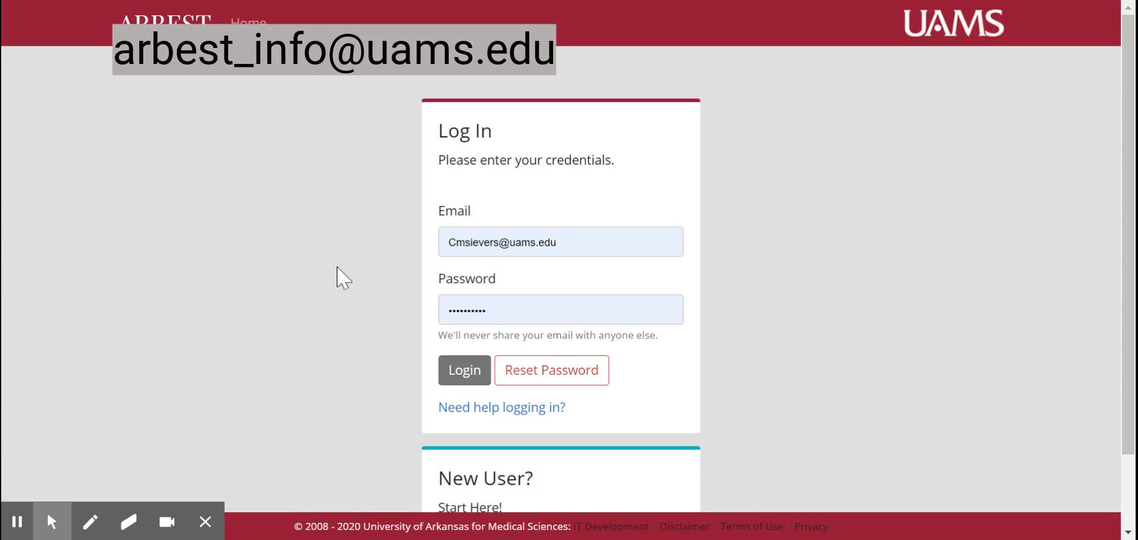
scroll(down, 3)
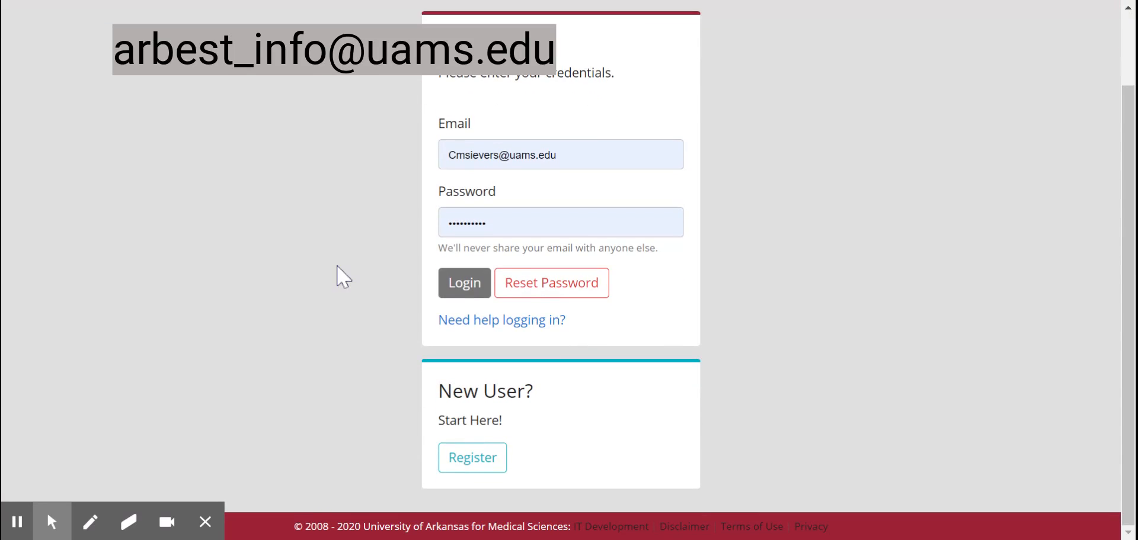